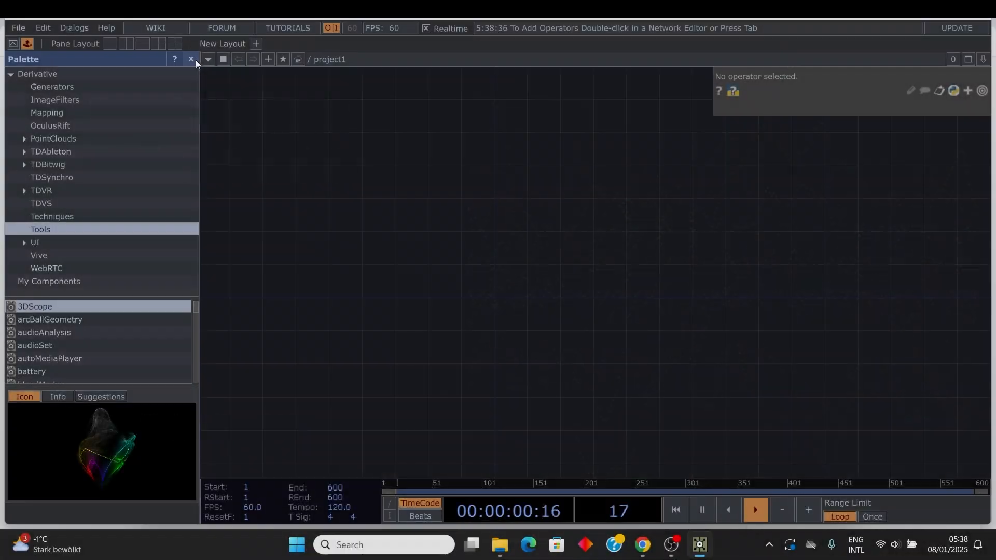
Close the Palette and add an Audio File In CHOP to the empty network.
click(191, 59)
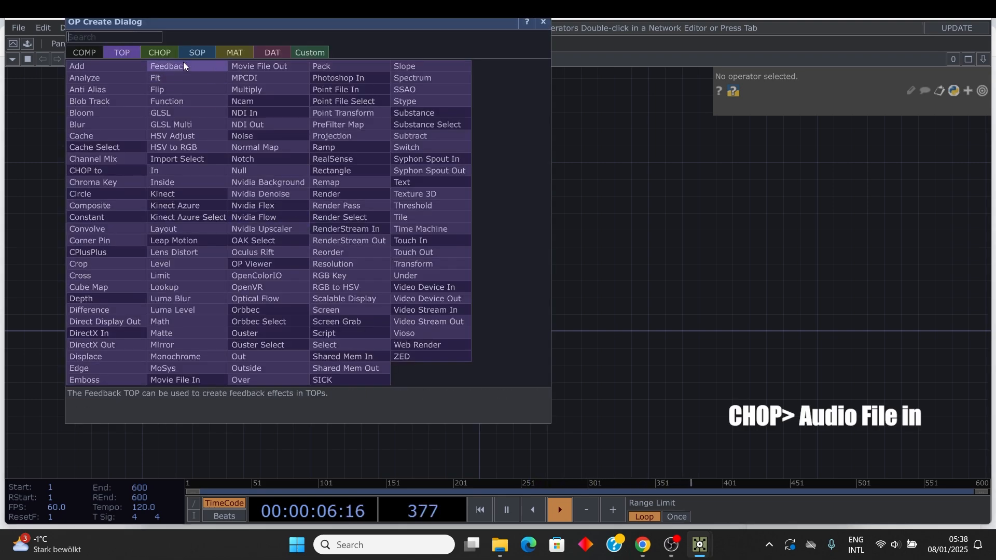
click(158, 53)
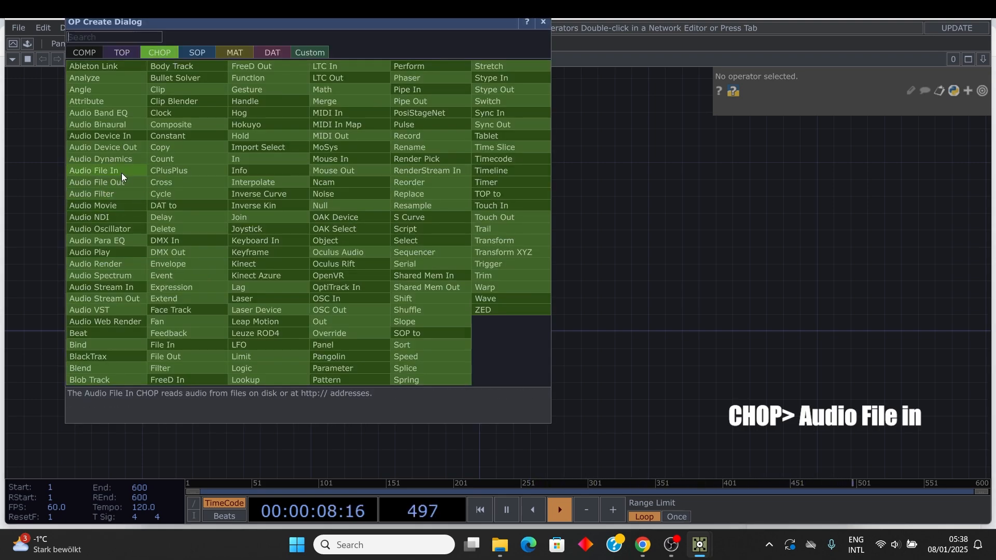
double_click(93, 171)
text(m)
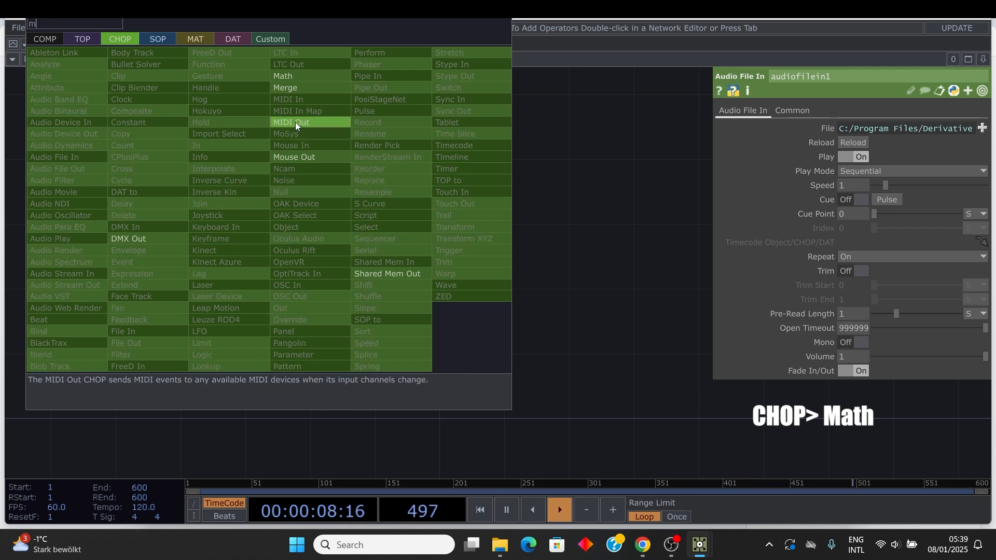
Add a Math CHOP after audiofilein1 with Combine Channels set to Add.
click(282, 76)
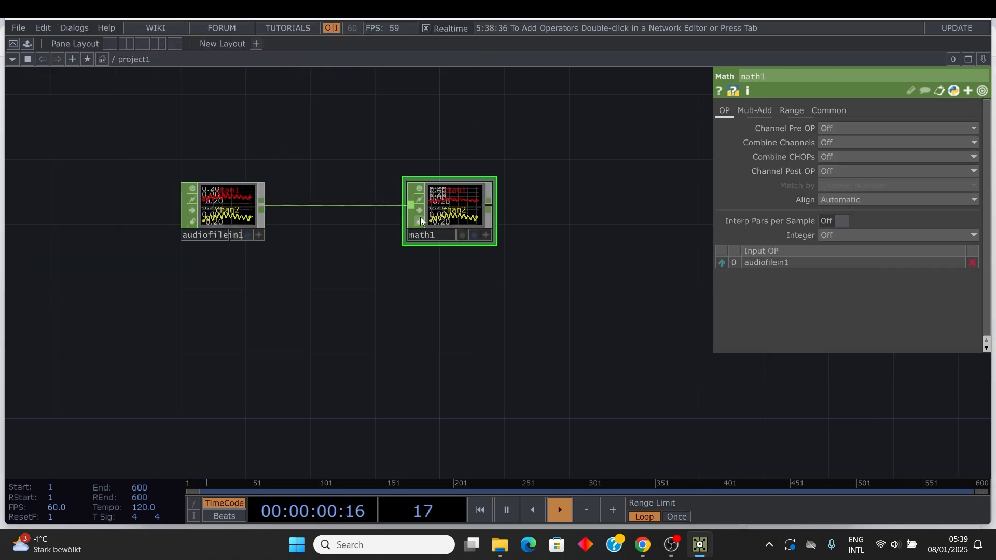
click(558, 510)
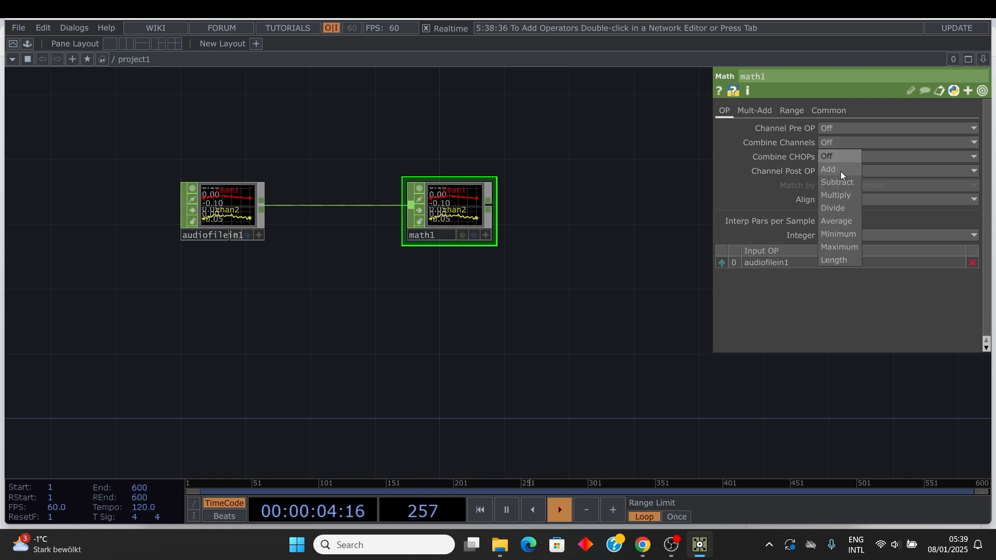
click(828, 169)
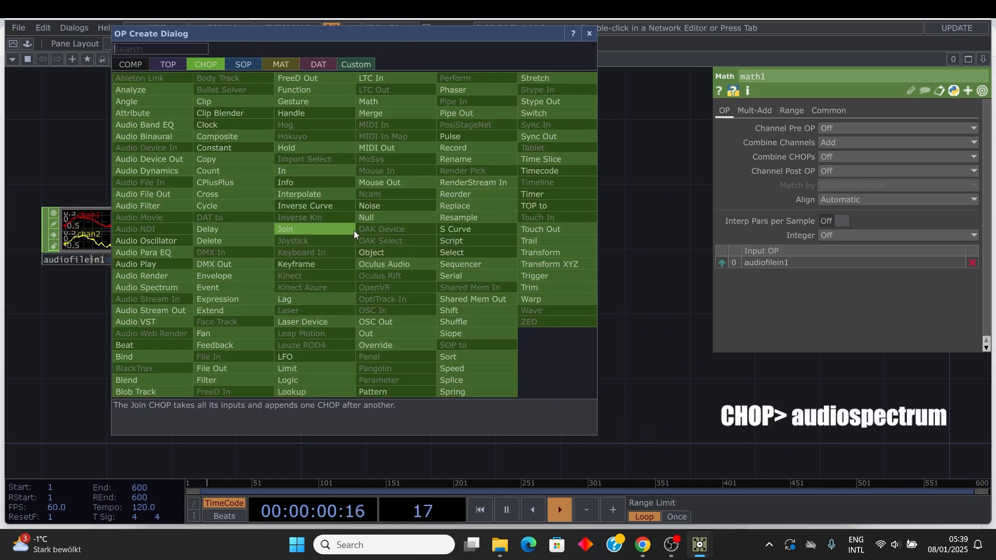
Chain Audio Spectrum and Resample CHOPs after math1, with Method 'New Rate, New Interval'.
text(au)
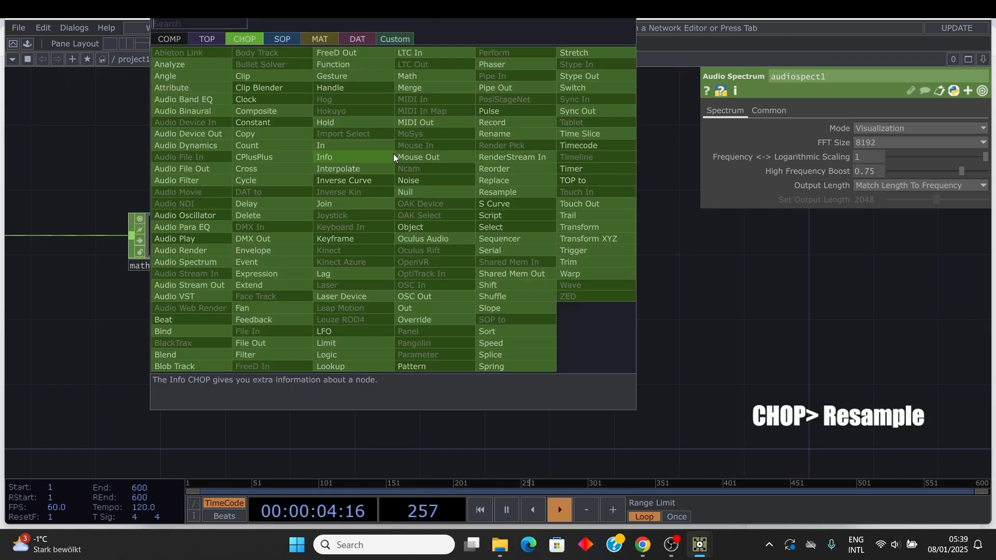
text(re)
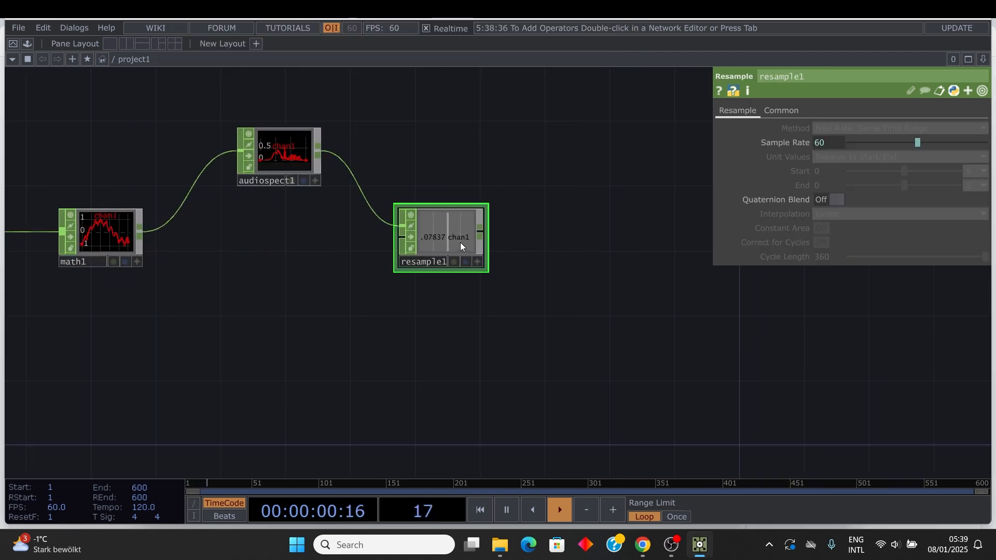
click(781, 110)
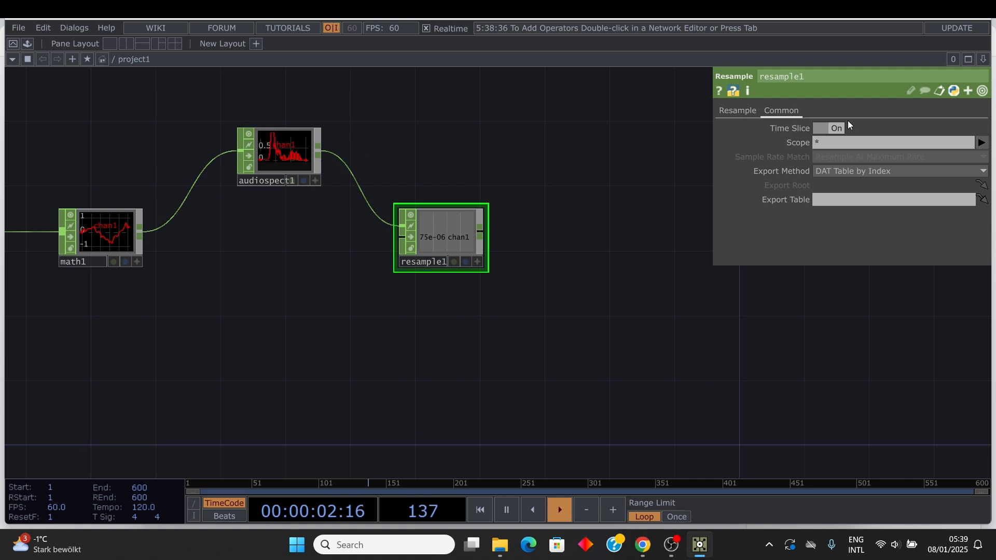
click(829, 128)
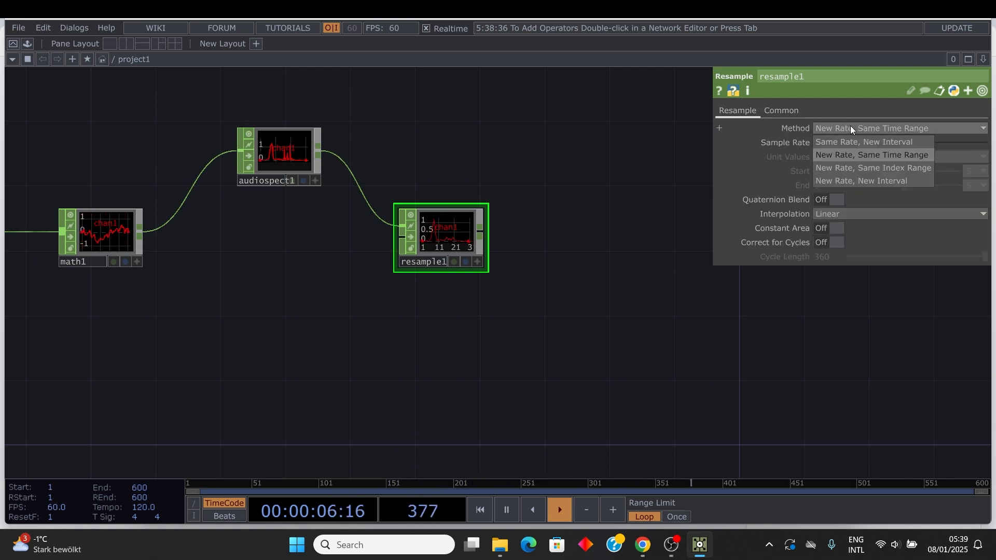
click(860, 180)
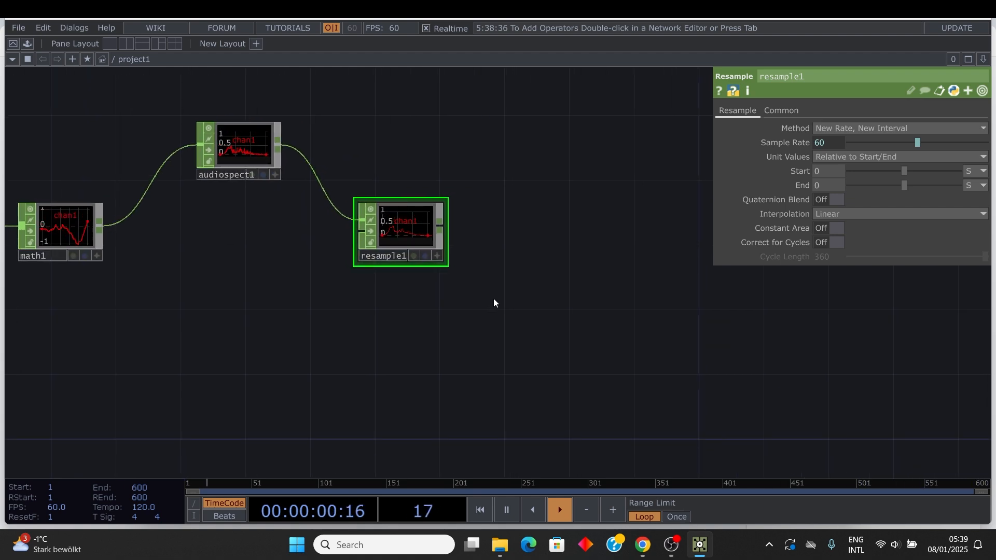
Search 're' in OP Create and append a Rename CHOP after resample1.
double_click(495, 303)
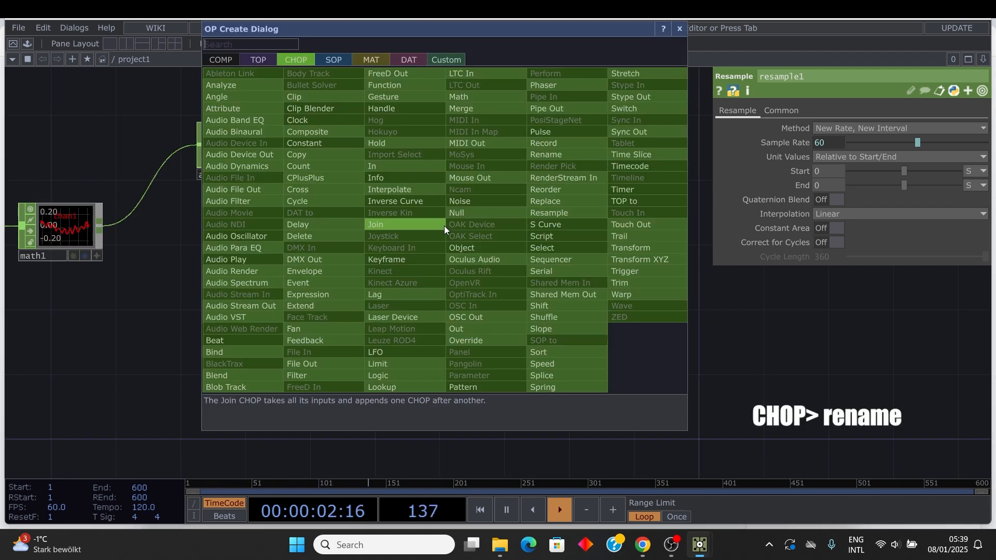
text(re)
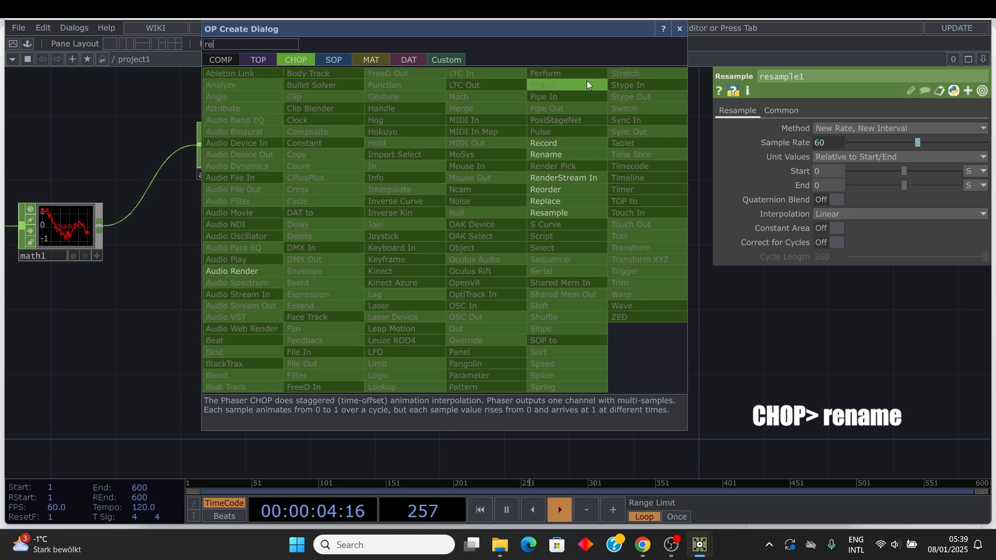
click(544, 155)
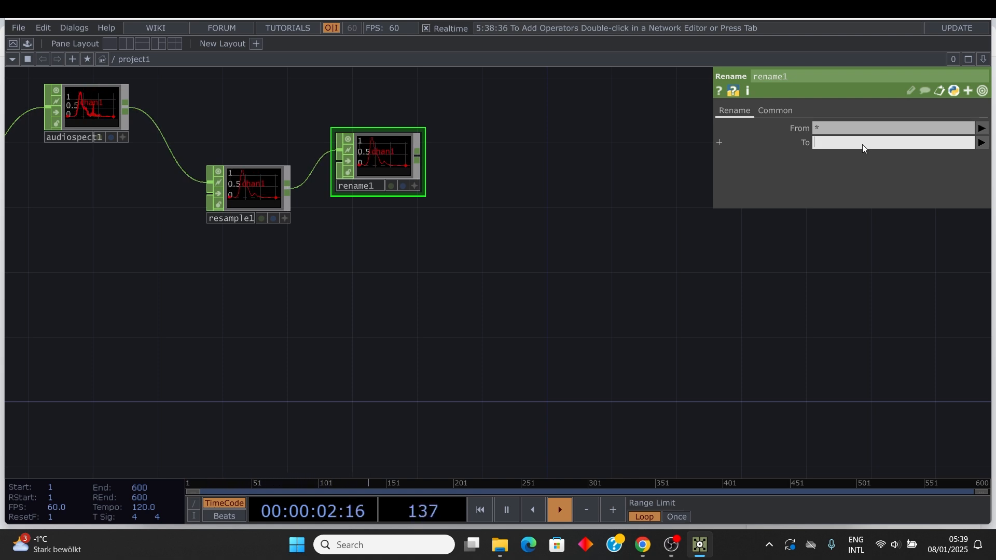
text(ty)
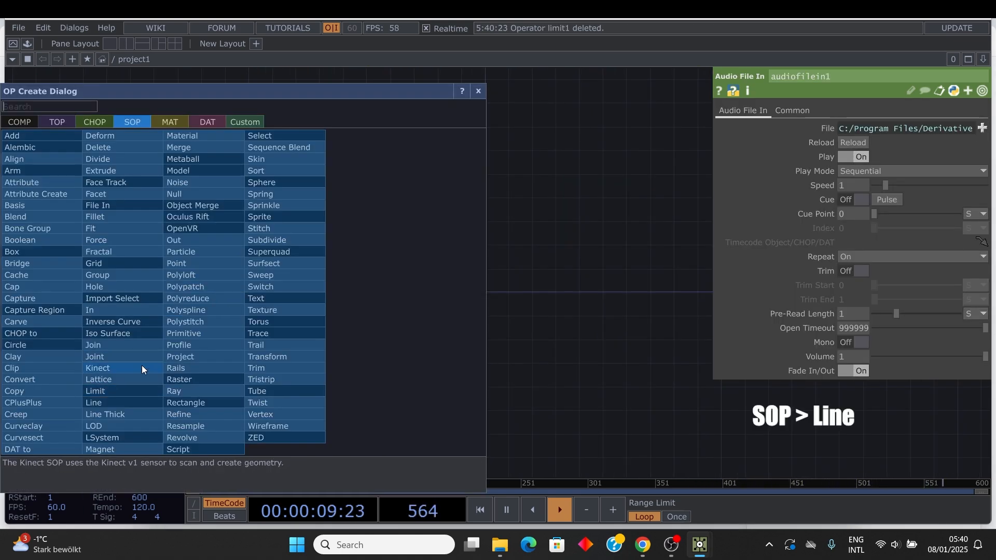
Create a 250-point Line SOP feeding a Null SOP, branching off null1.
click(94, 402)
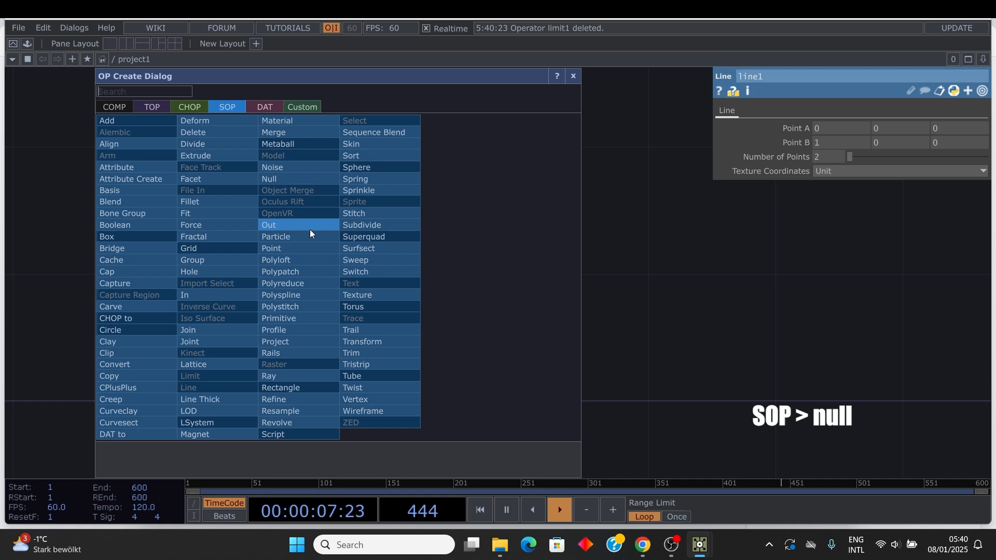
click(269, 178)
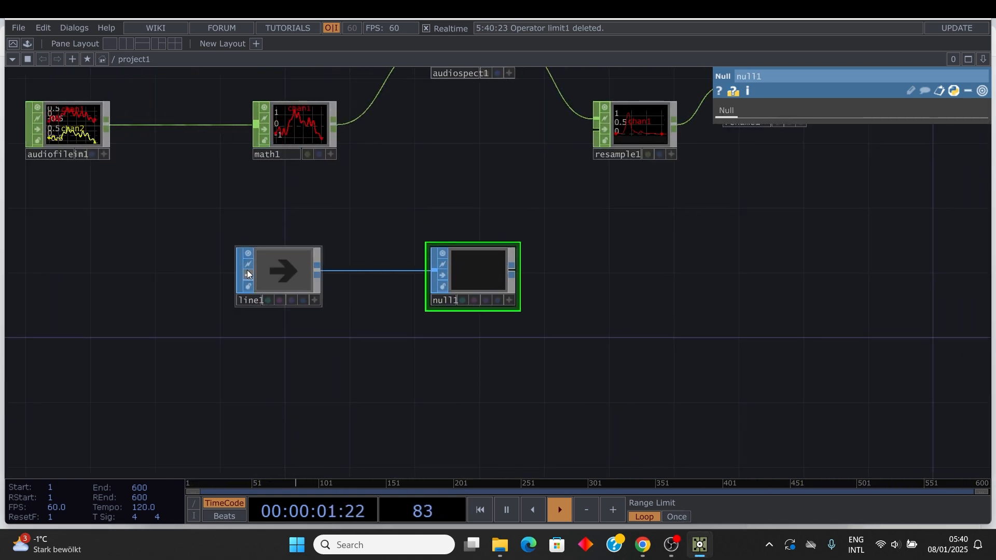
click(277, 270)
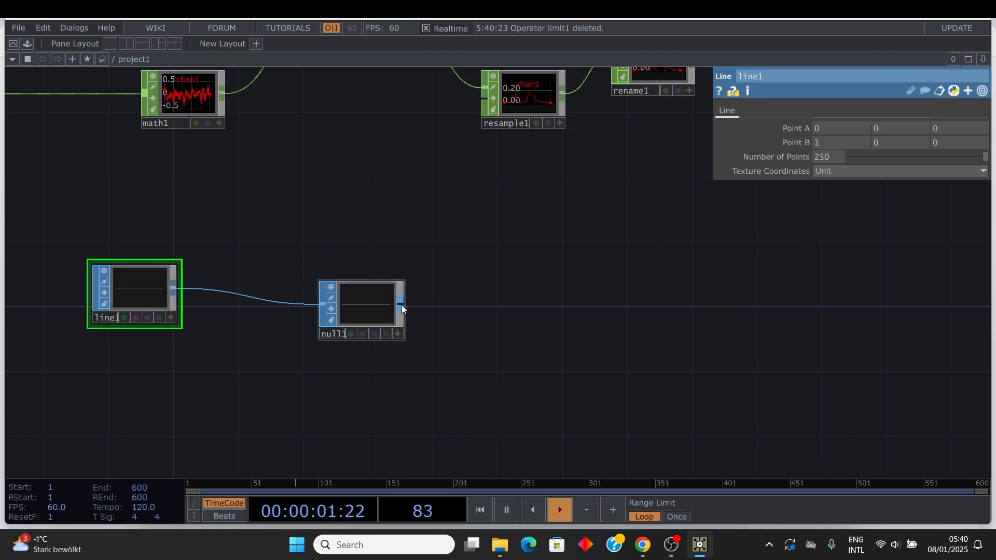
click(253, 139)
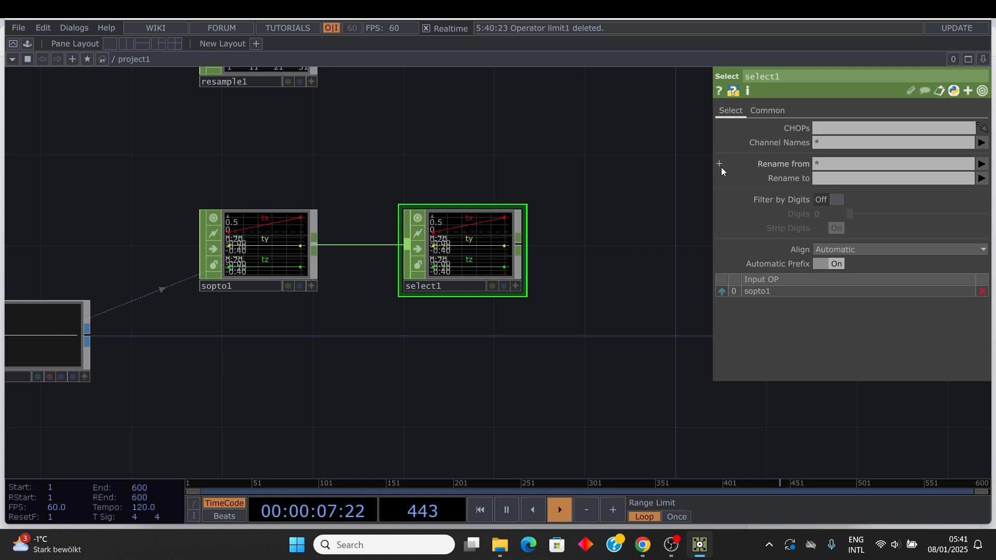
mouse_move(925, 173)
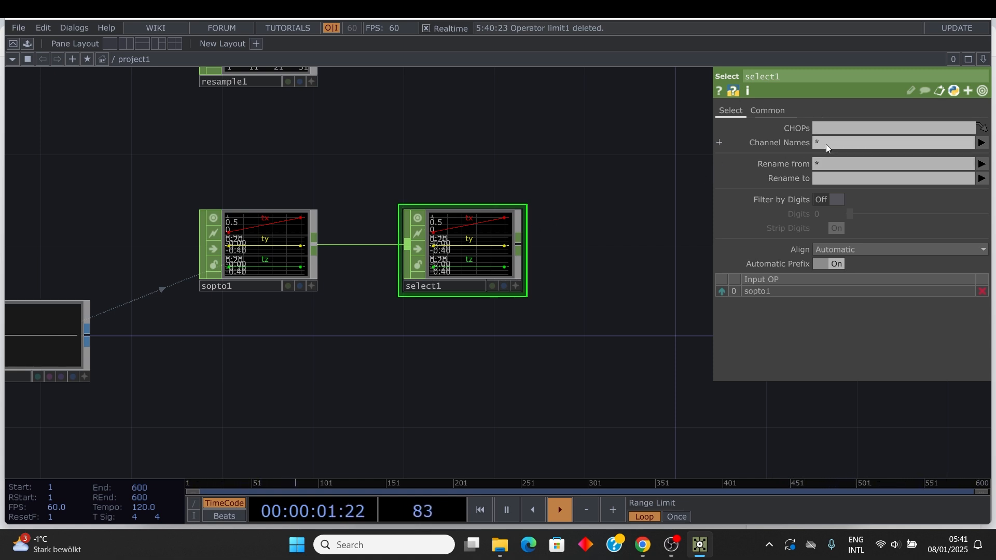
Make select1 keep channels tx and ty, renaming ty to tz.
click(980, 141)
text(t)
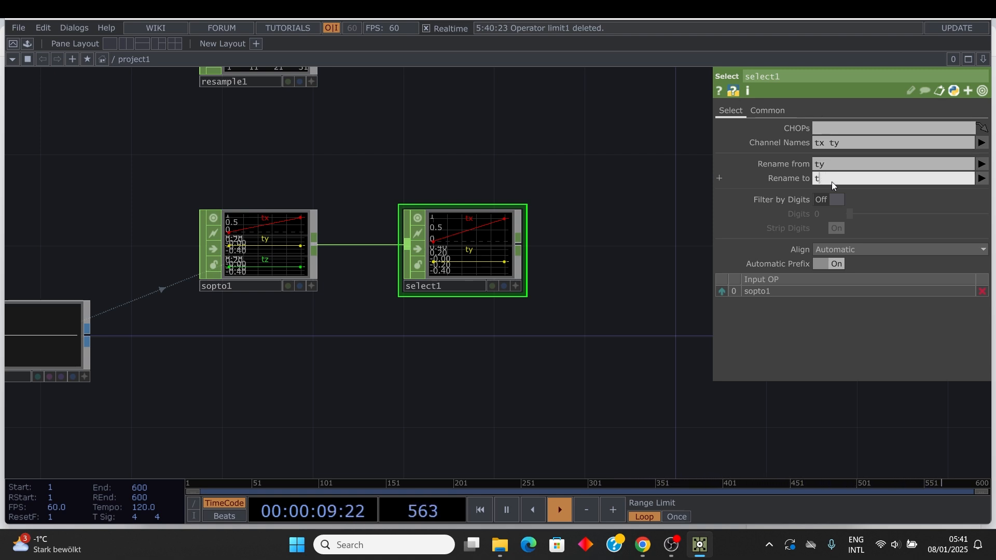
text(z)
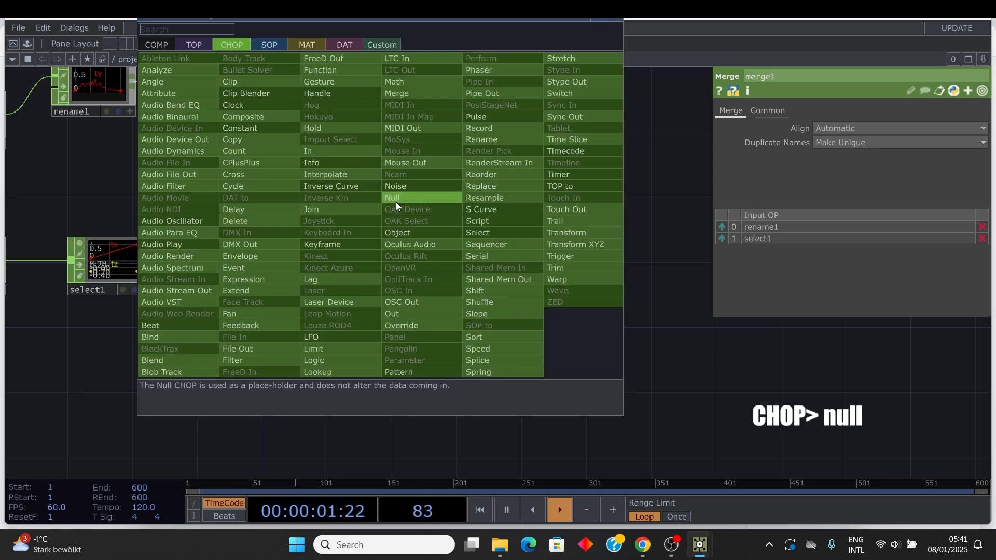
Add a Null CHOP after merge1 and a Sphere SOP toward a Geometry component.
click(391, 198)
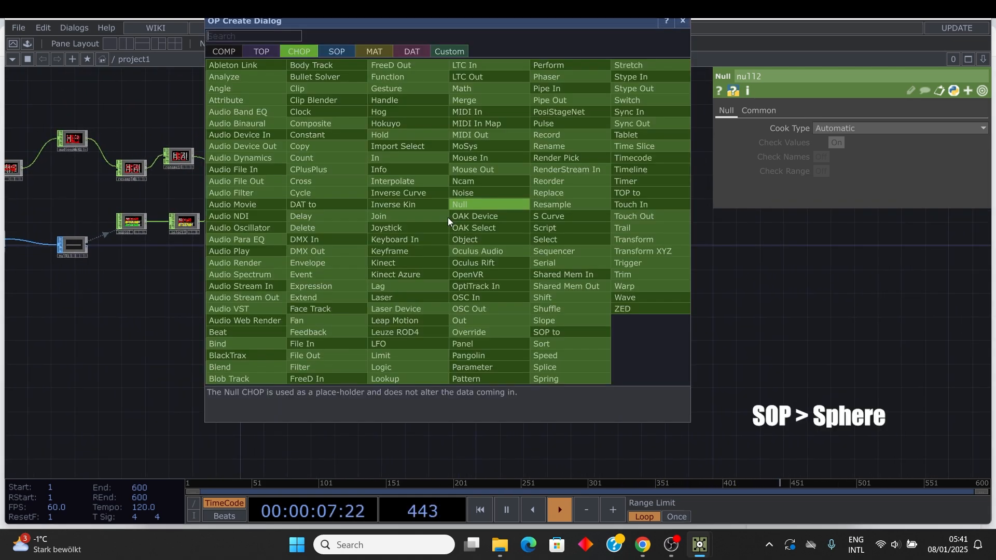
click(336, 51)
text(s)
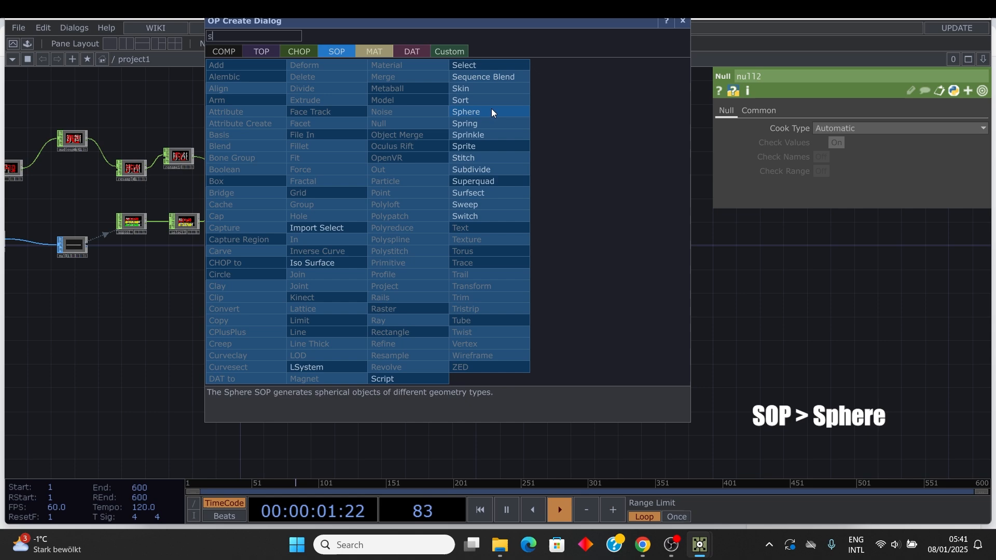
click(466, 111)
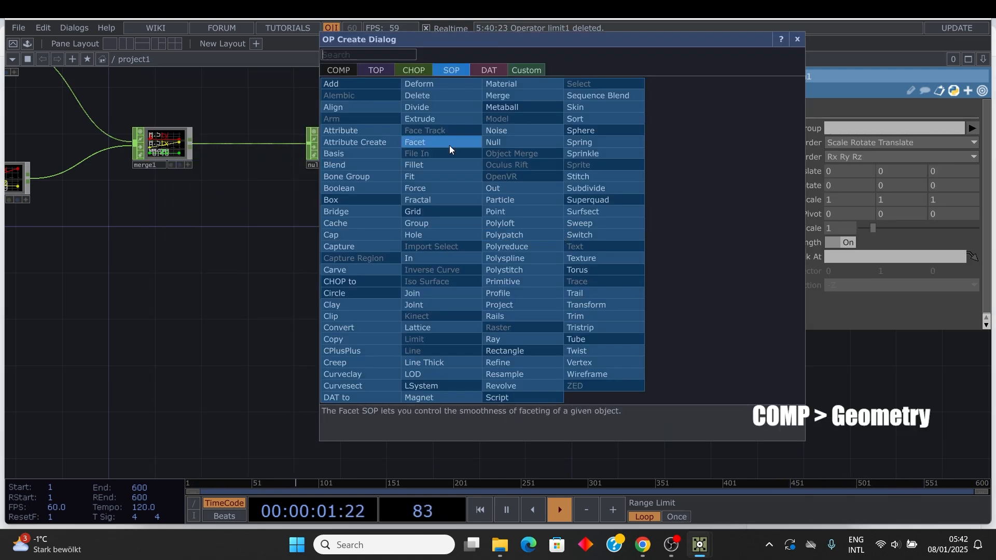
click(585, 304)
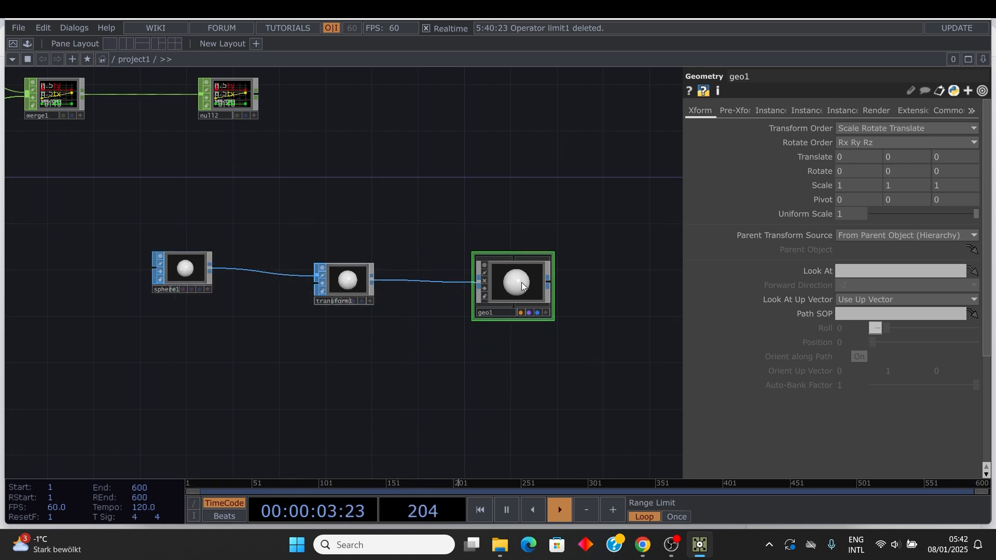
Set transform1 uniform scale 0.01 and instance geo1 from null2's tx, ty, tz.
click(344, 280)
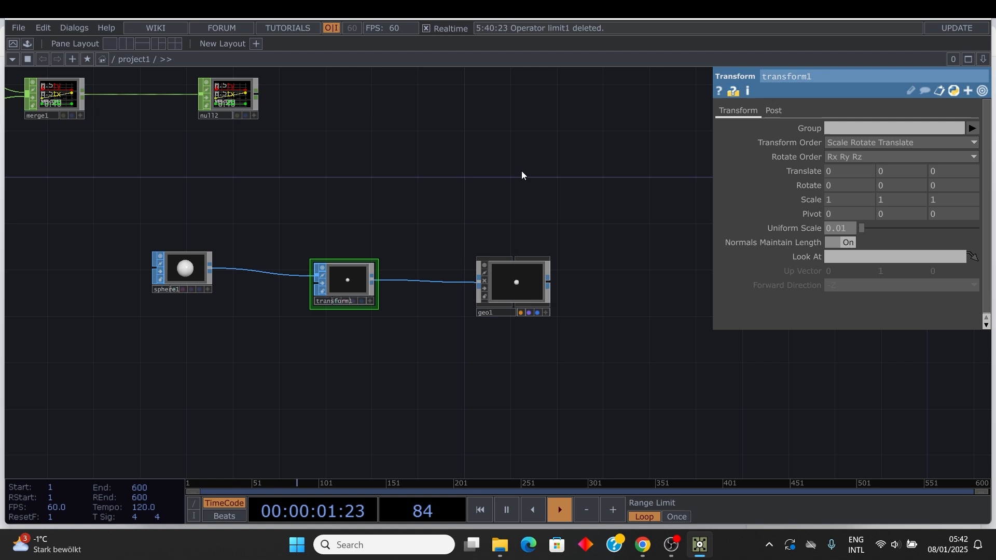
click(512, 283)
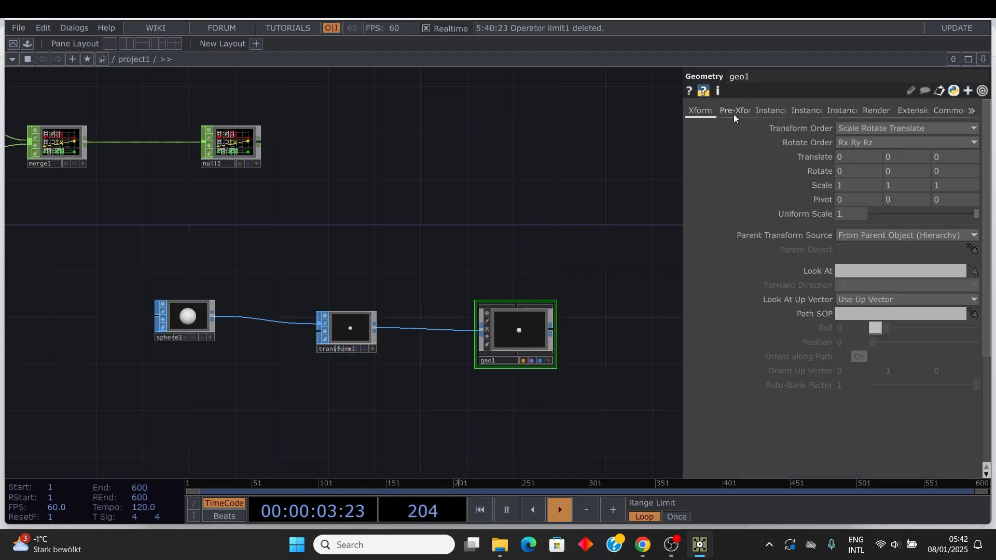
click(770, 110)
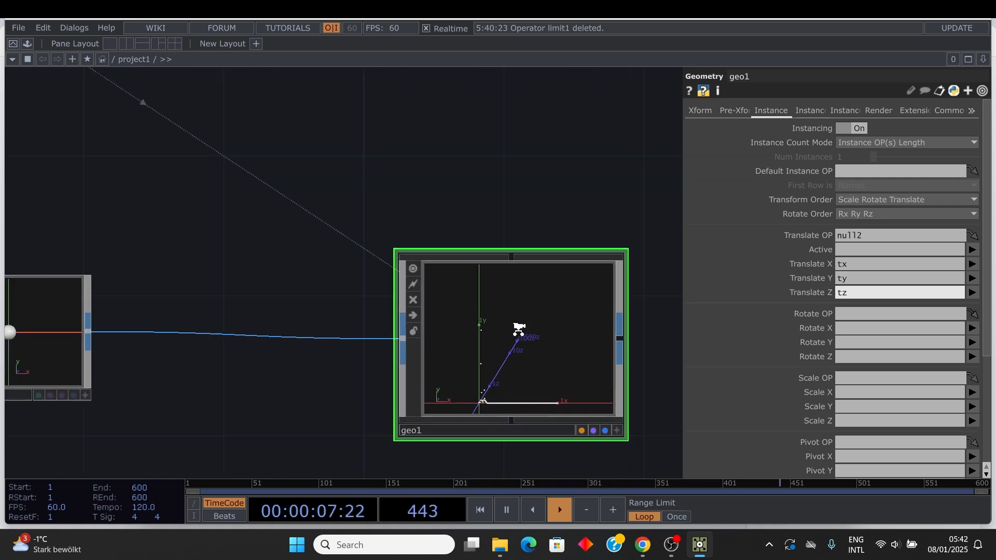
click(557, 510)
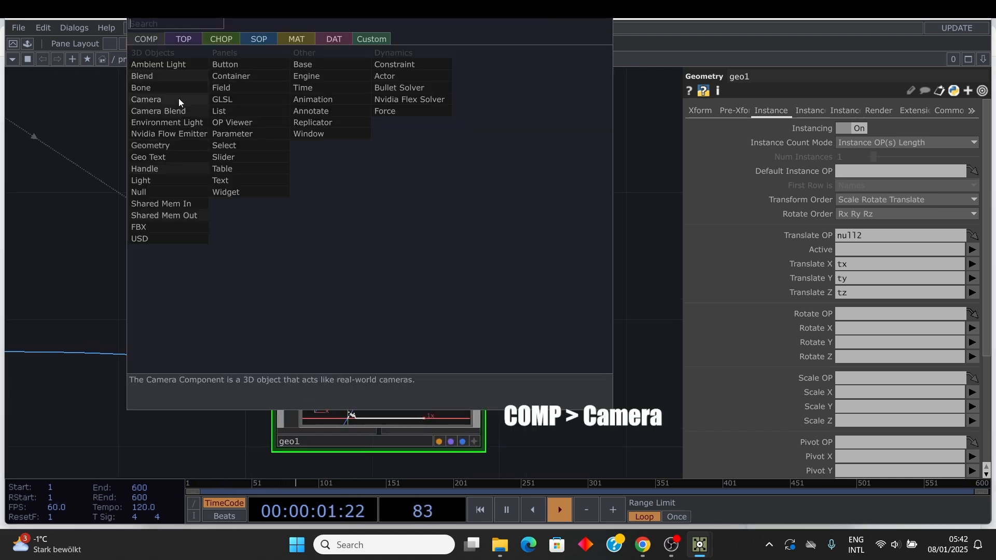
Add a Camera at Translate Z 5 and a Render TOP feeding a Null.
click(146, 99)
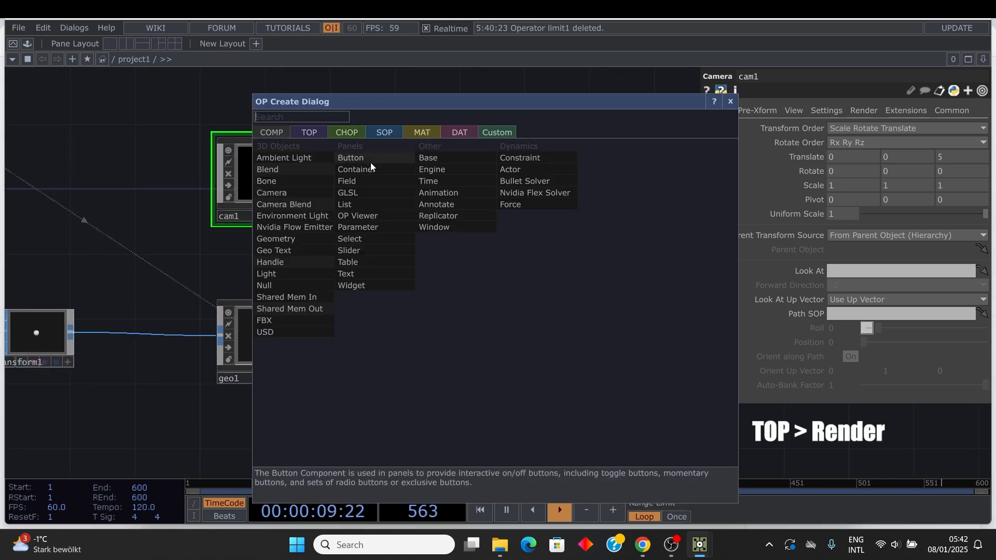
click(308, 132)
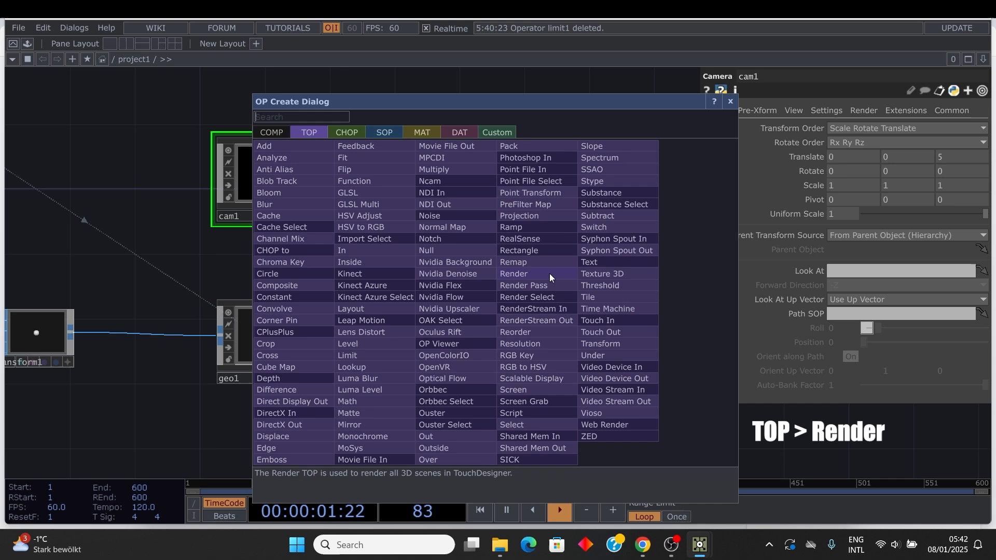
click(513, 274)
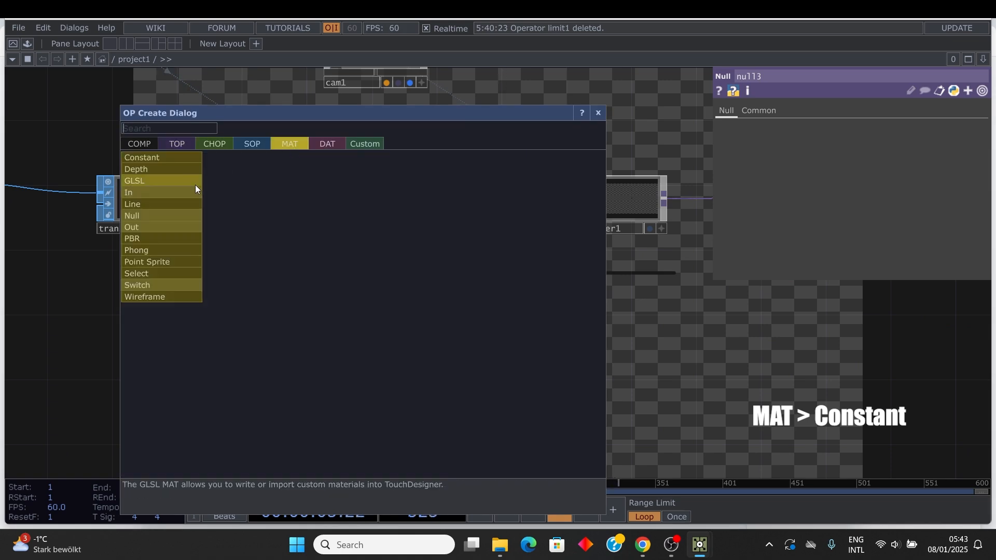
Add Constant and Phong materials and a Light at Translate Z 10.
click(141, 157)
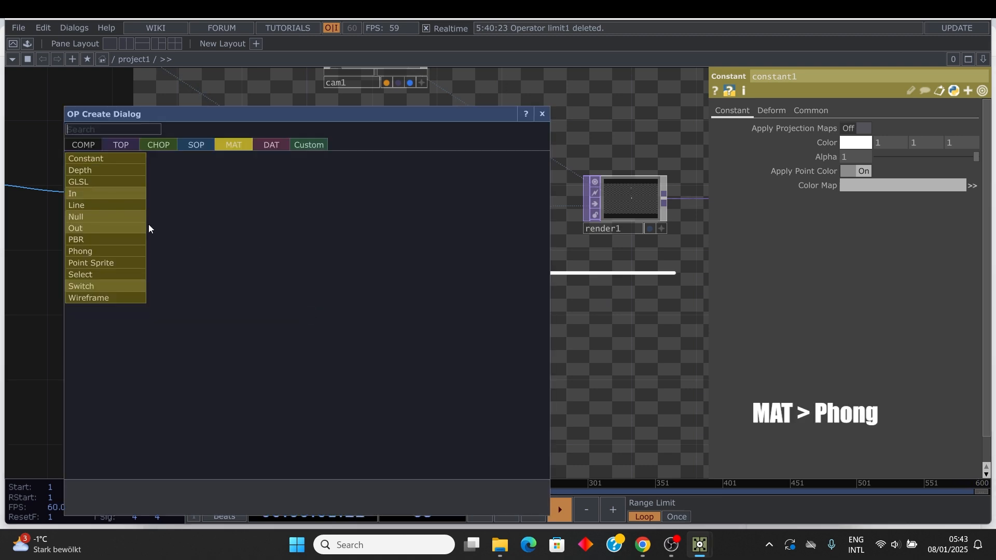
click(79, 250)
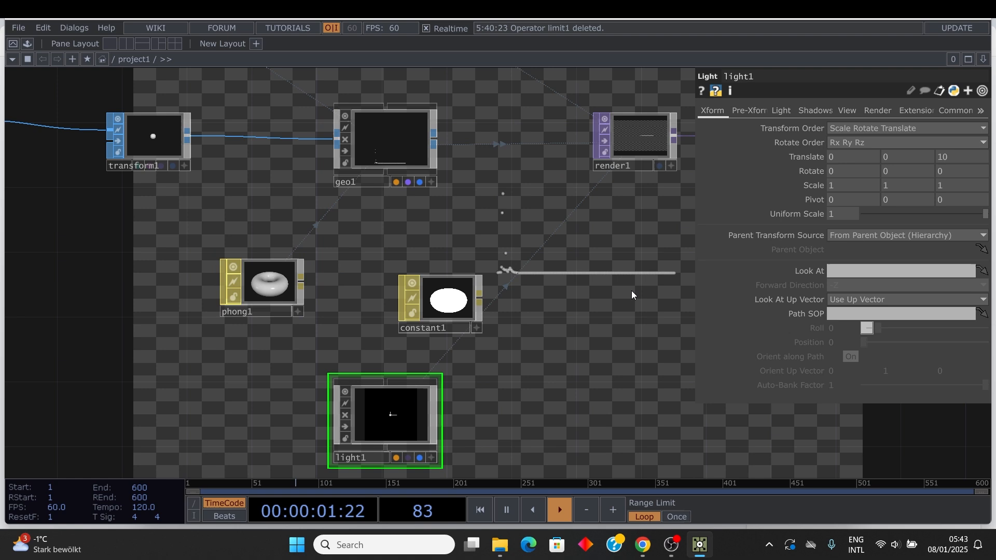
click(558, 510)
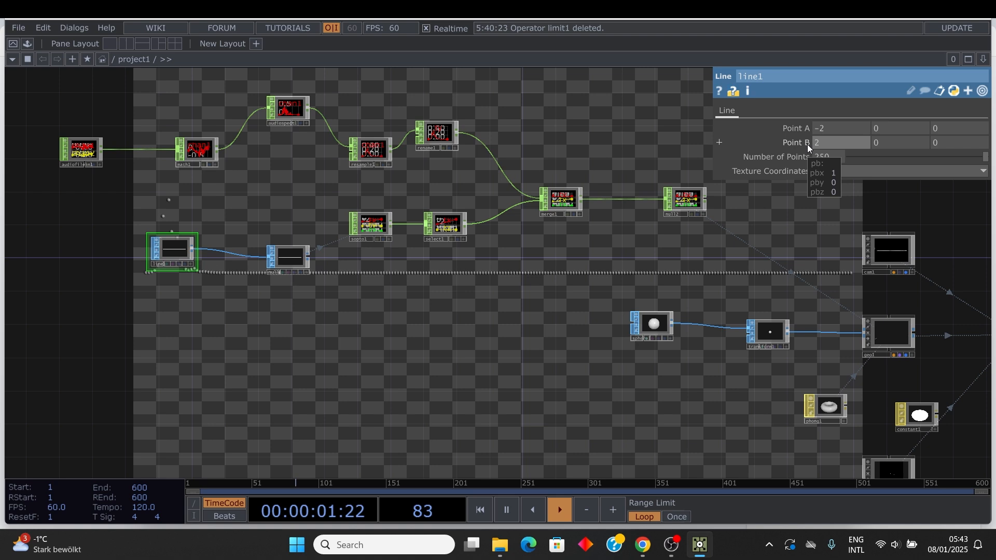
Set line1 Point B x to 2 and shrink transform1 uniform scale to 0.008.
click(767, 332)
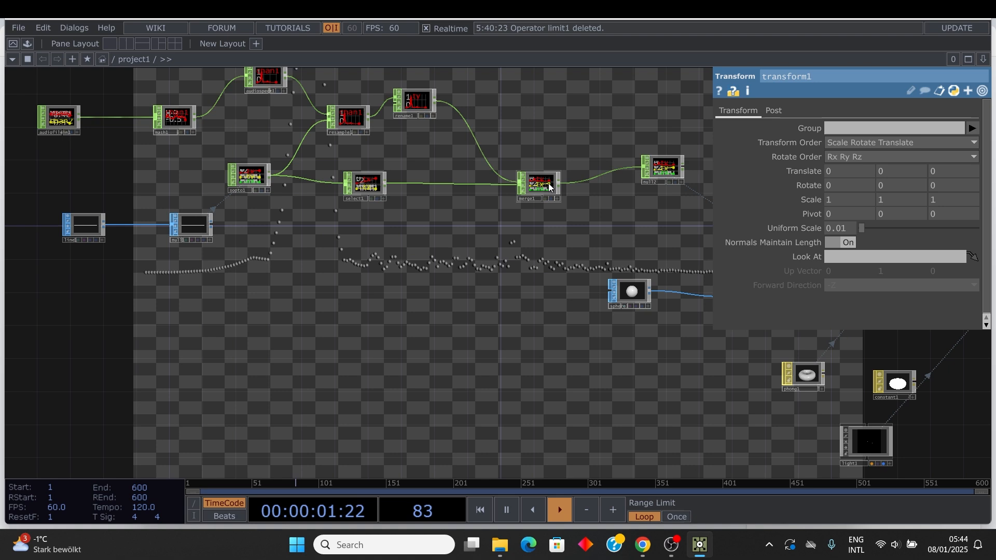
click(557, 509)
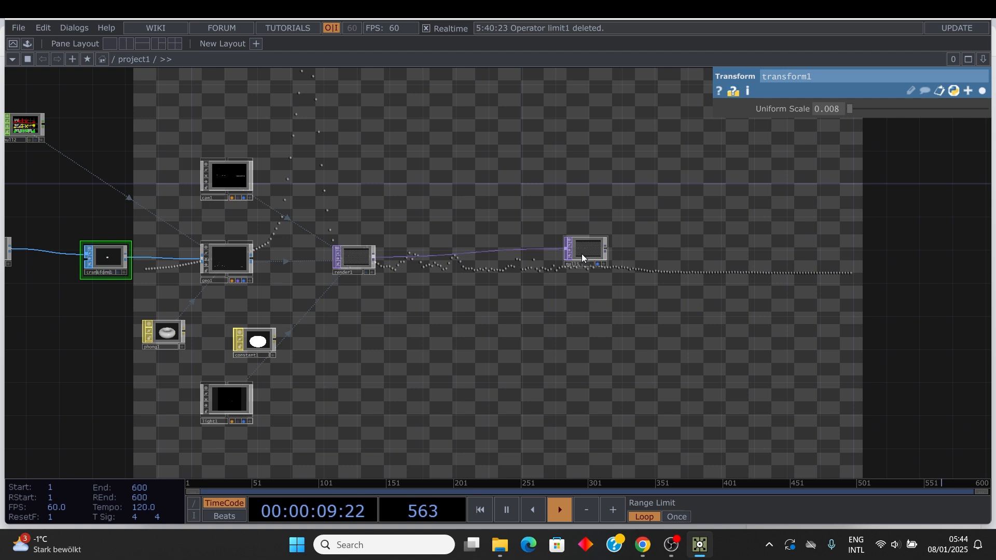
click(585, 249)
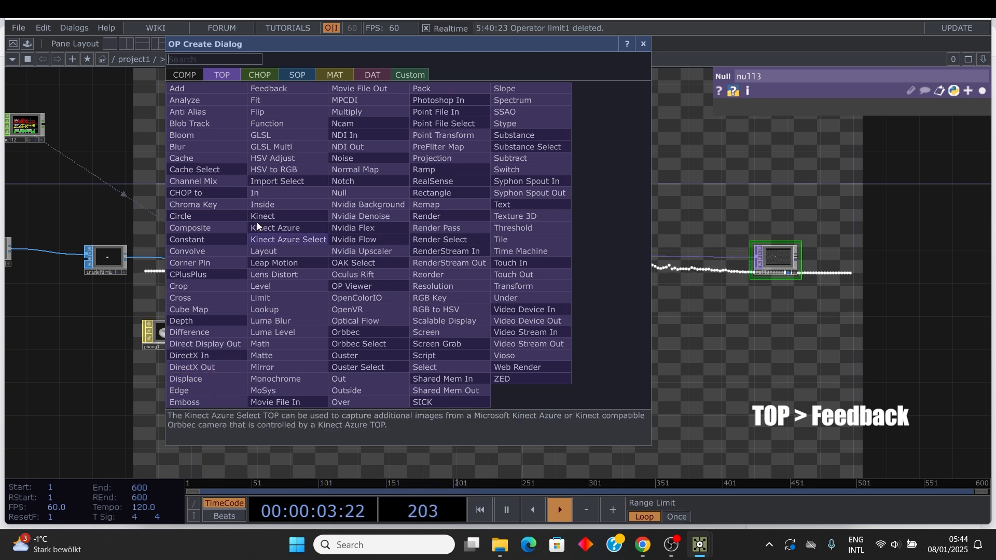
Add a feedback TOP and a Composite combining feedback1 and render1 with Add.
click(268, 88)
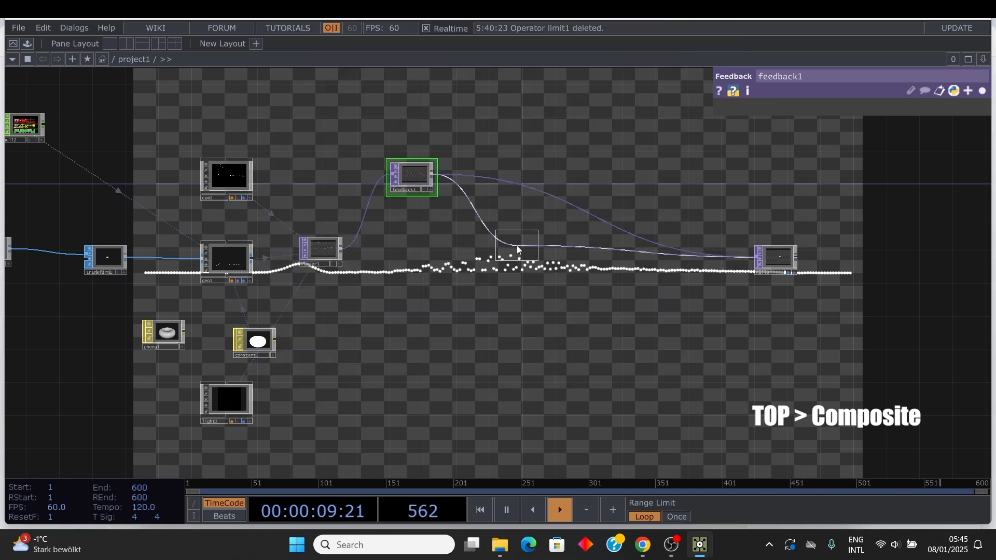
click(516, 244)
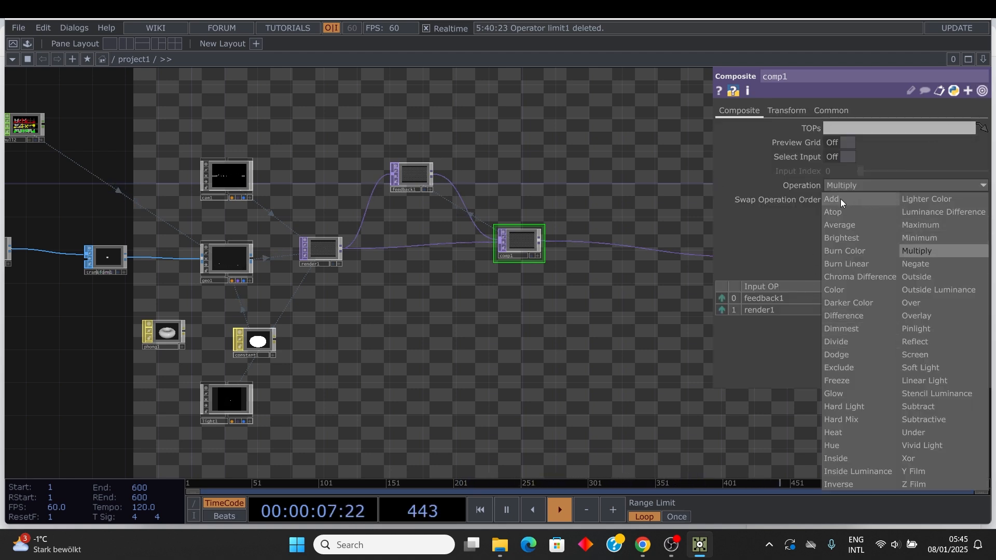
click(829, 198)
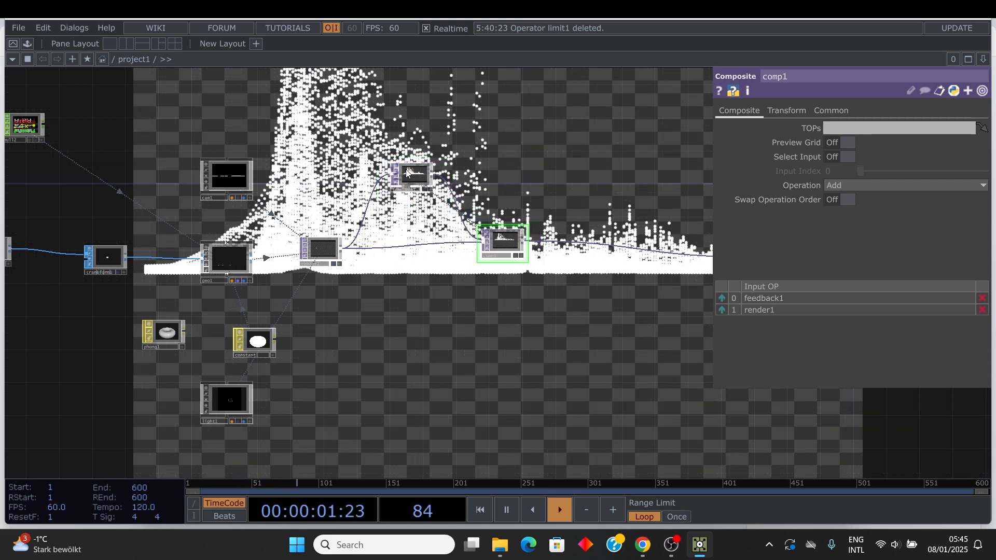
Loop feedback1 onto comp1 through a Level TOP at 0.962 opacity.
click(412, 176)
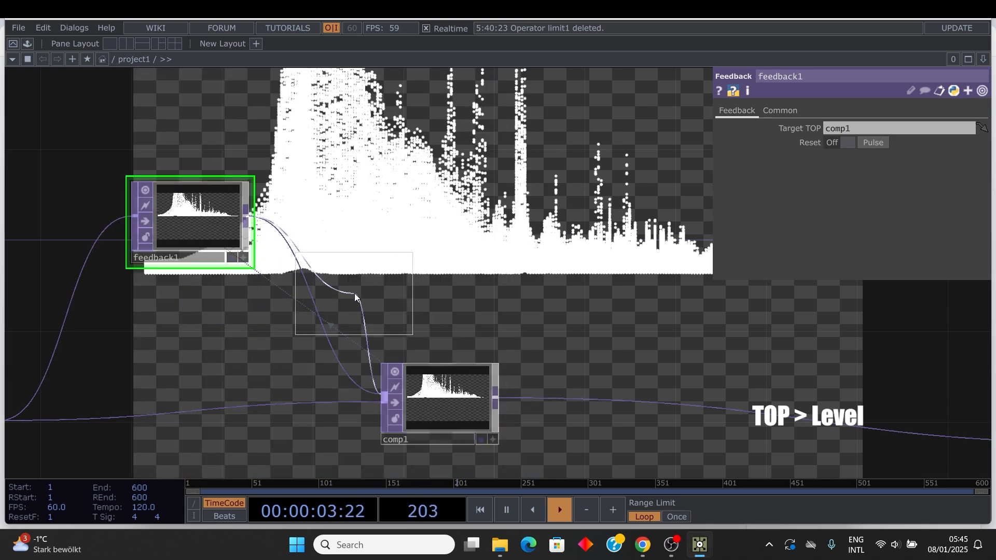
click(348, 286)
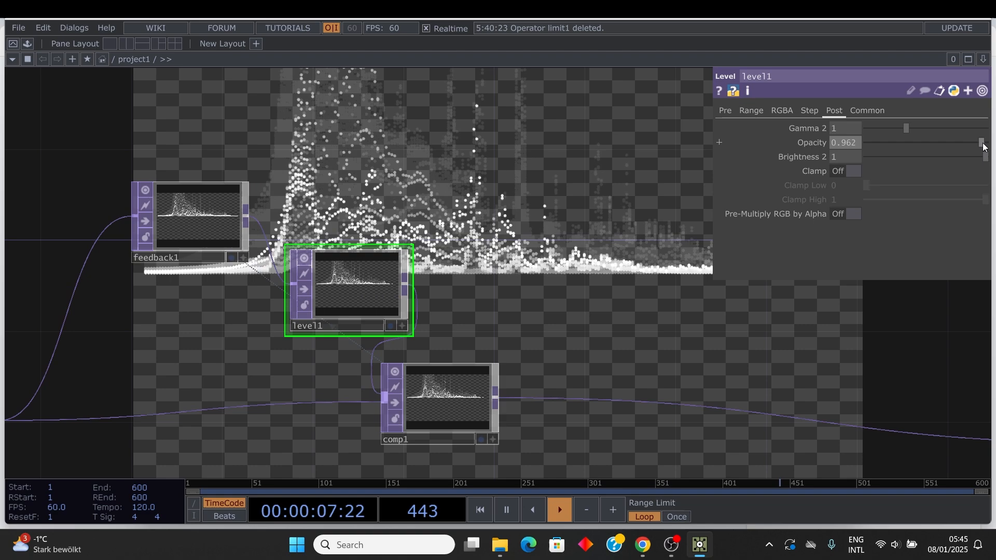
click(557, 510)
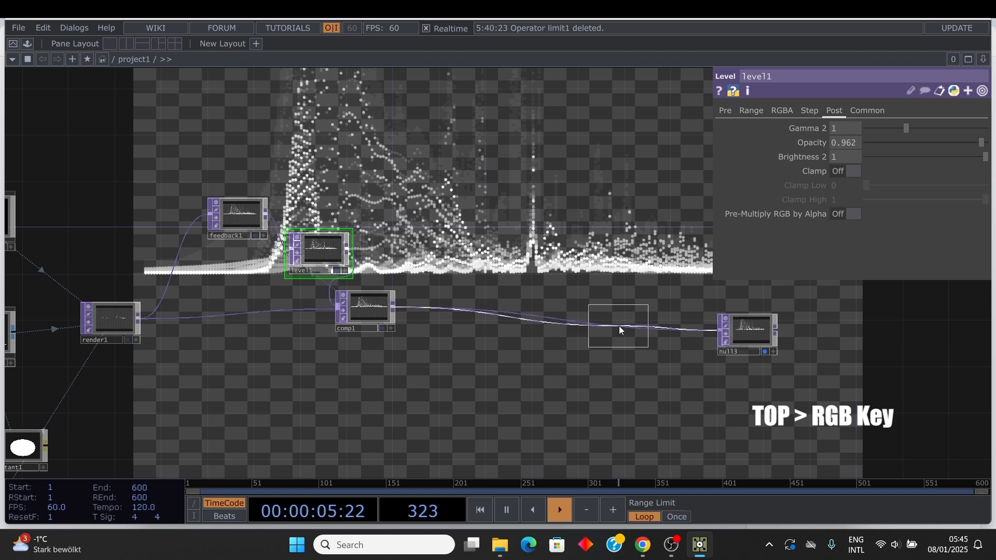
Append an RGB Key TOP after comp1 and set level1 opacity to 0.92.
click(616, 323)
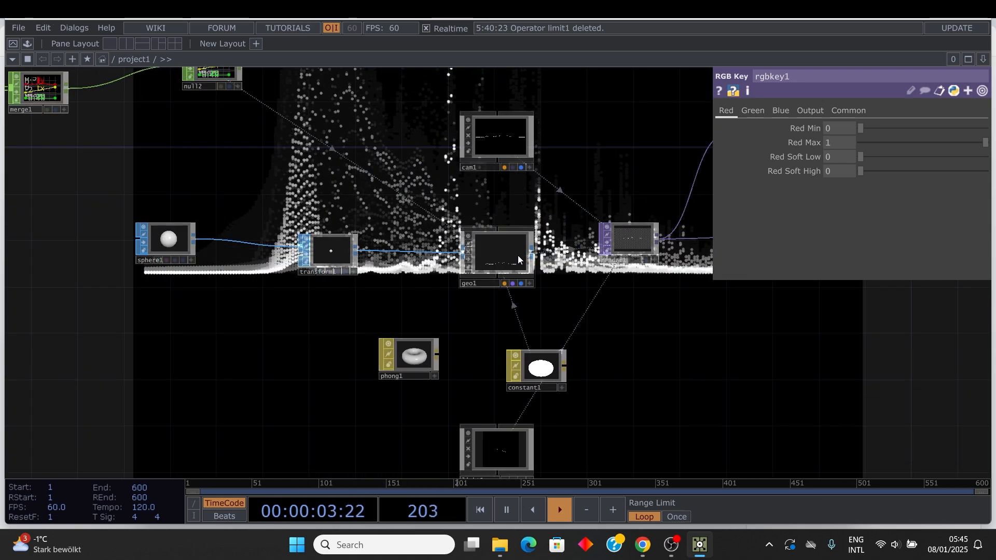
click(497, 251)
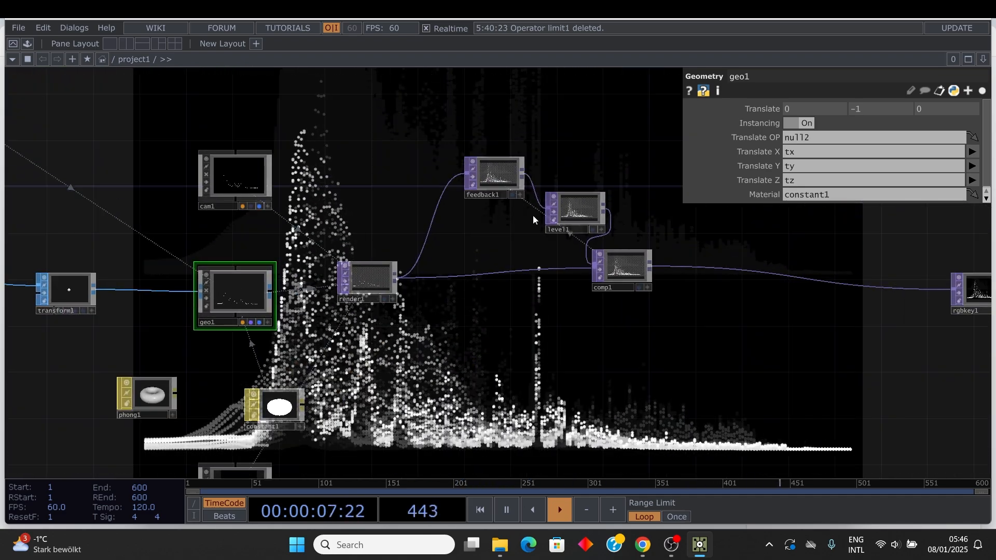
click(494, 175)
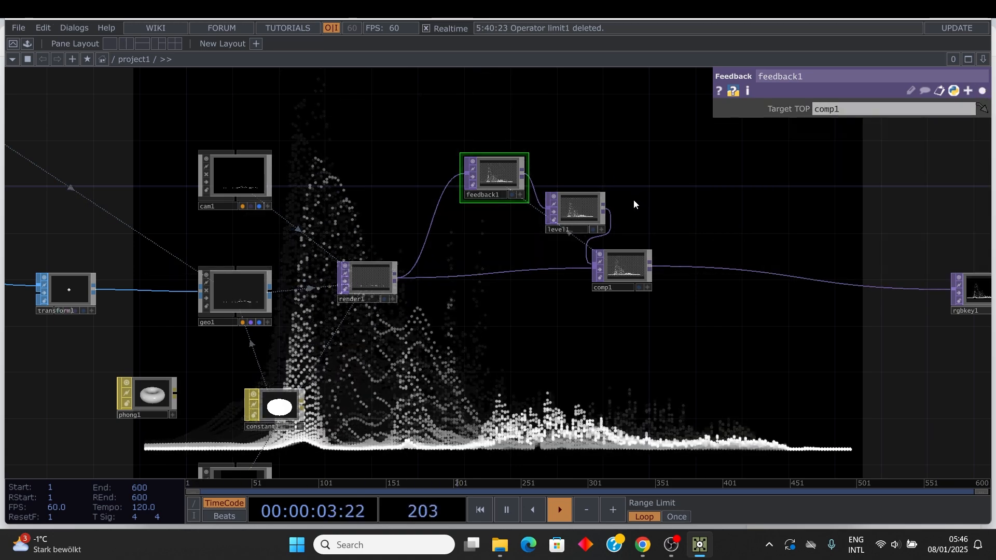
click(575, 206)
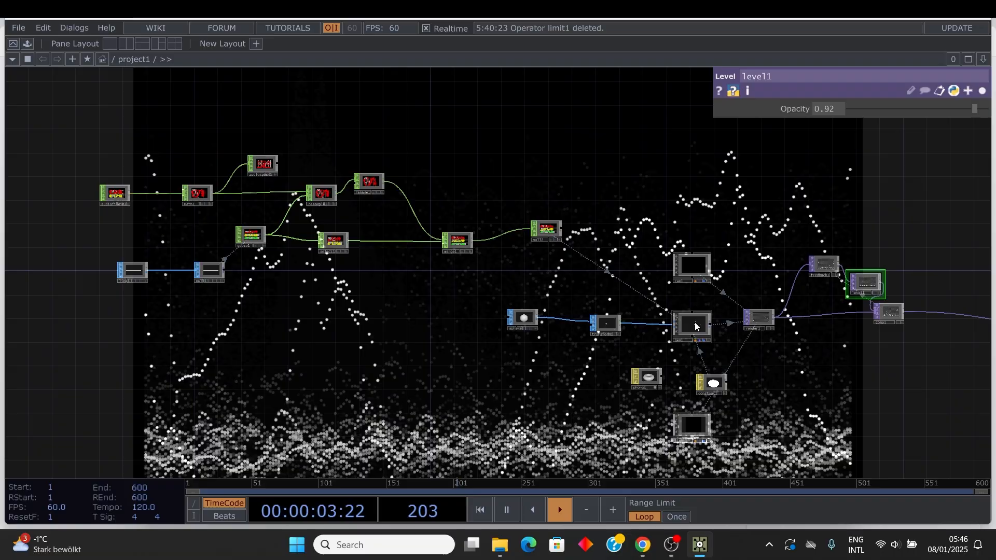
Set cam1 Translate Z to 5 to reframe the sphere spectrum.
click(691, 327)
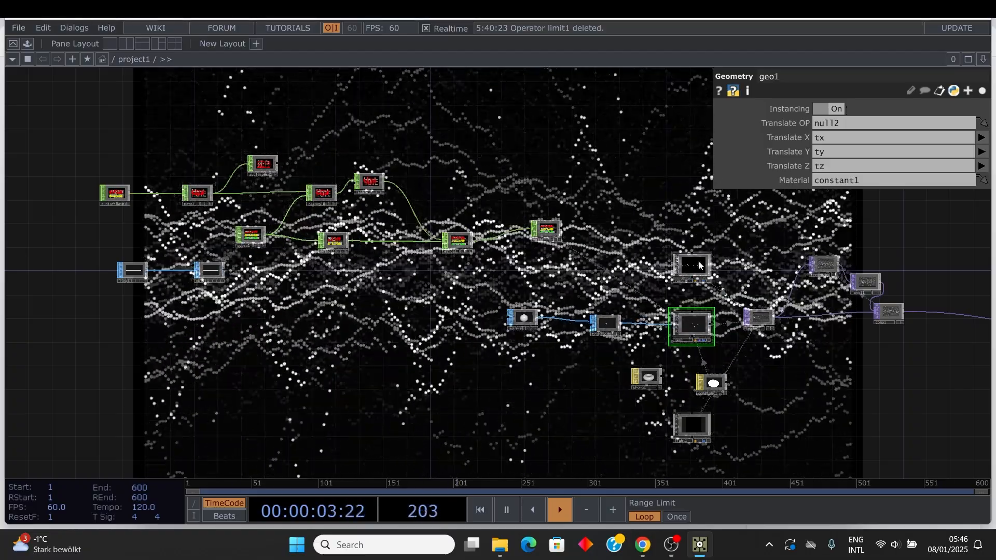
click(691, 266)
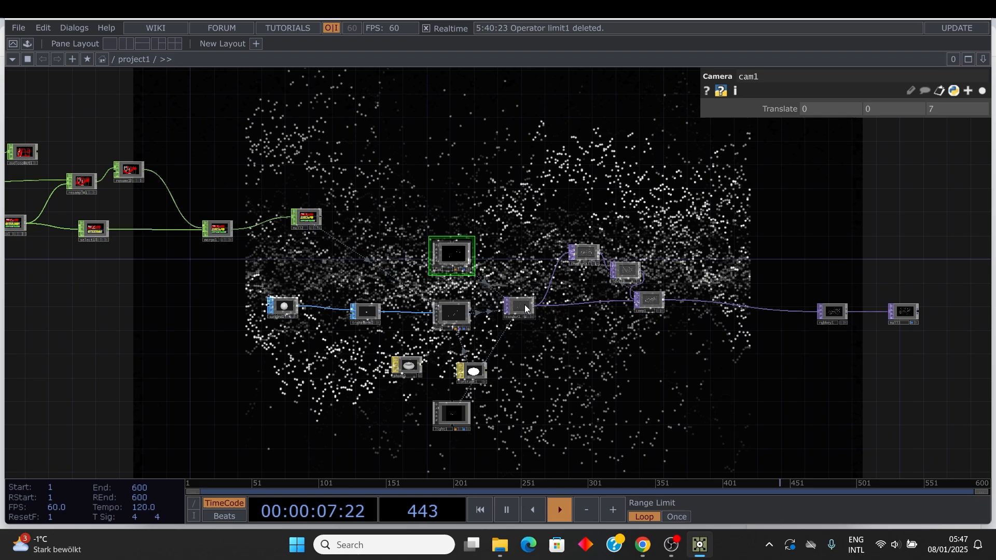
click(519, 308)
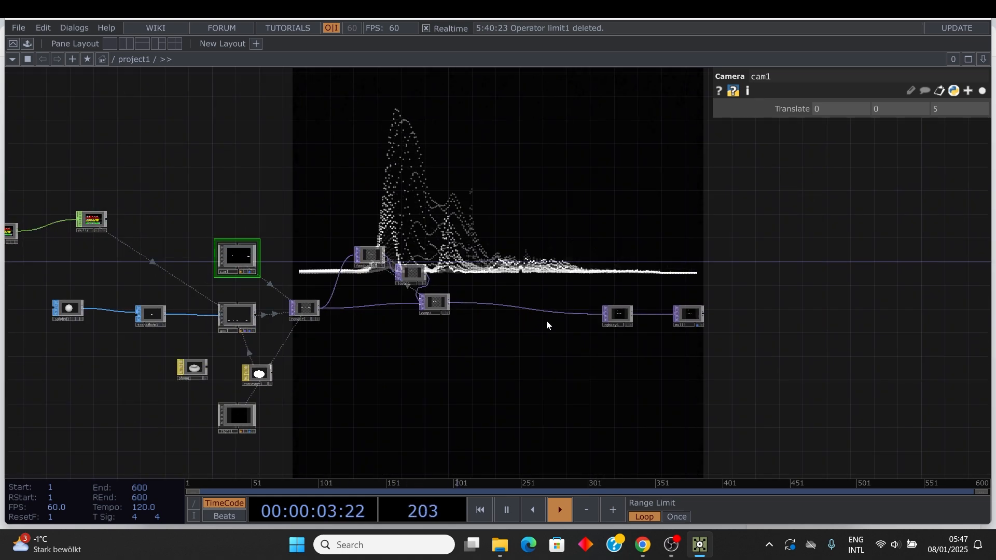
Insert a Lookup TOP after comp1, tinted by a blue-green and orange ramp.
right_click(530, 311)
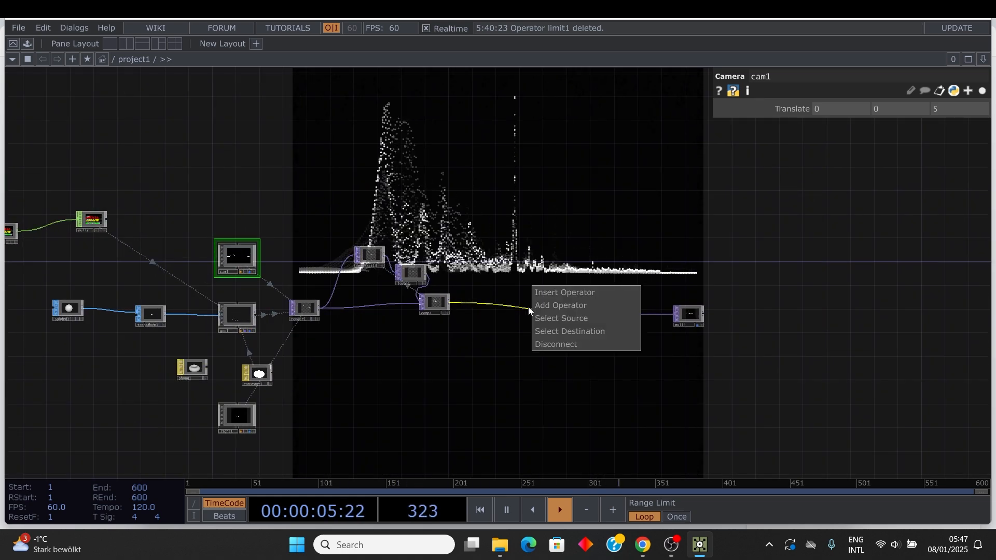
click(560, 305)
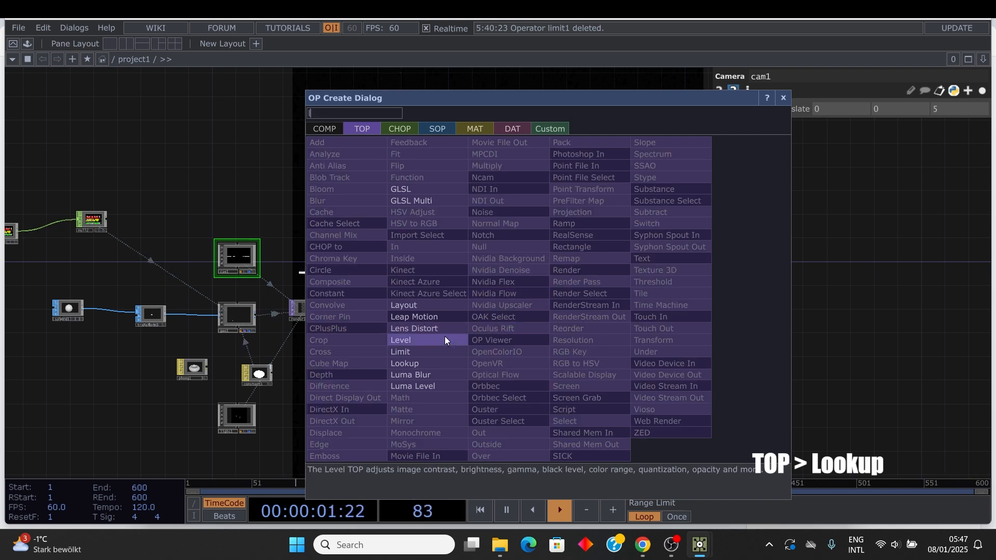
click(404, 363)
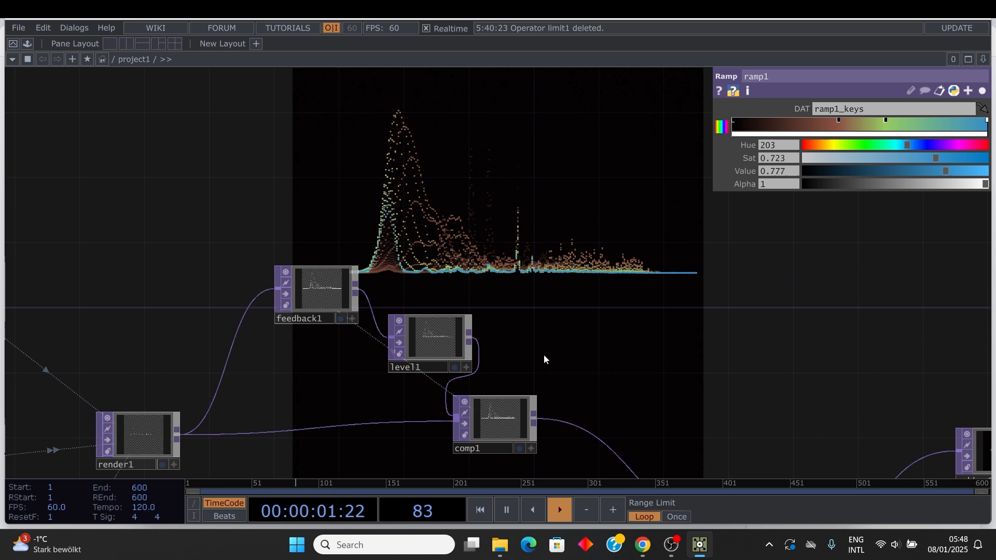
click(430, 343)
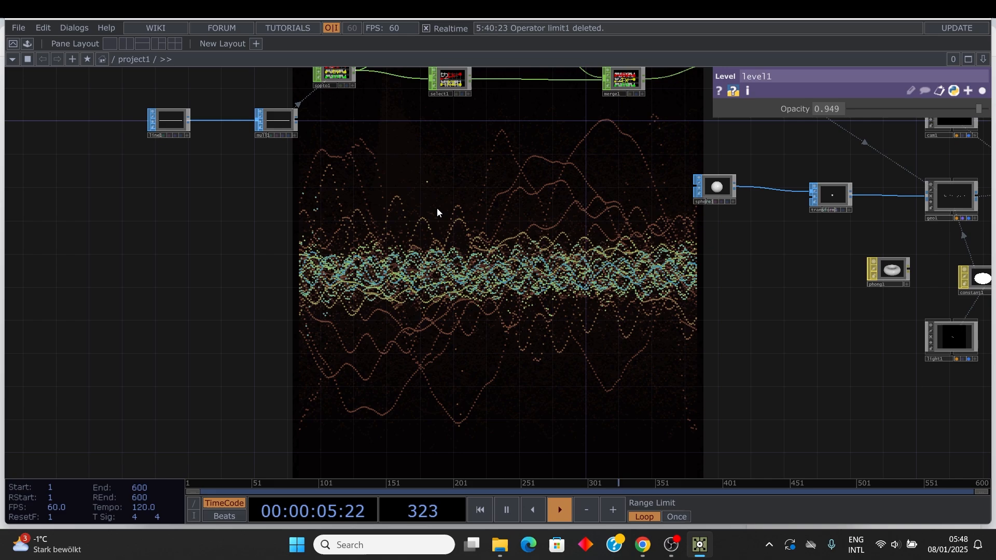
mouse_move(169, 124)
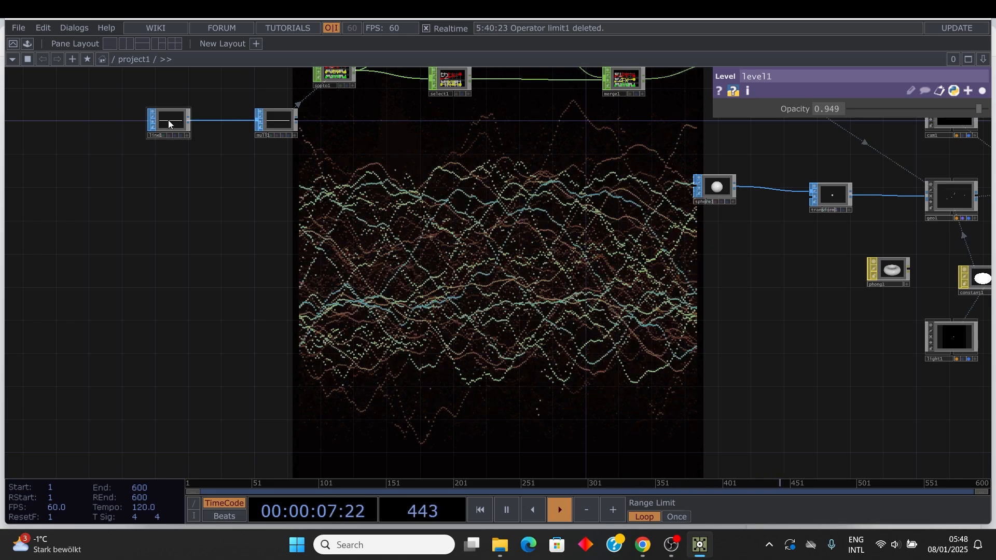
Select line1 to adjust its point settings.
click(168, 120)
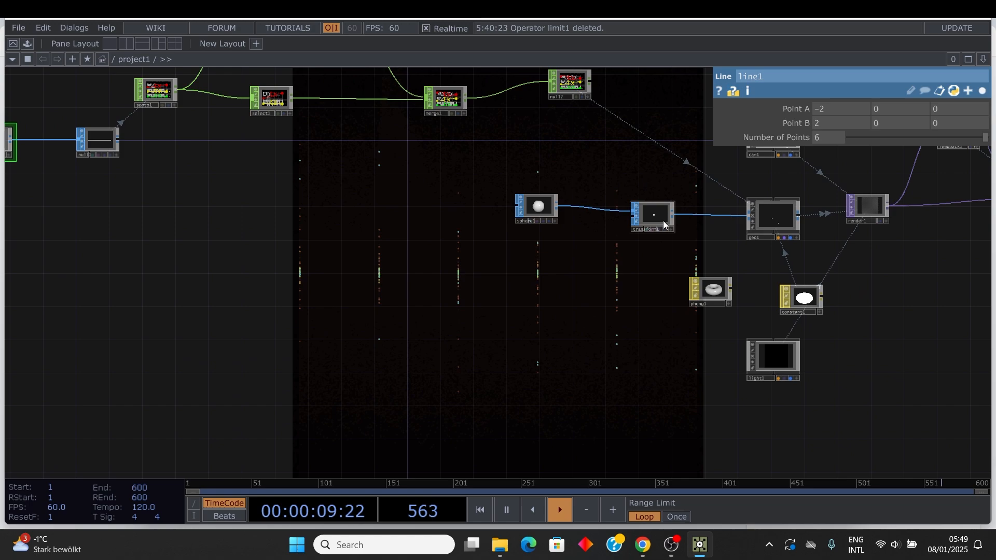
Enlarge the six instanced spheres with transform1 uniform scale 0.48.
click(650, 215)
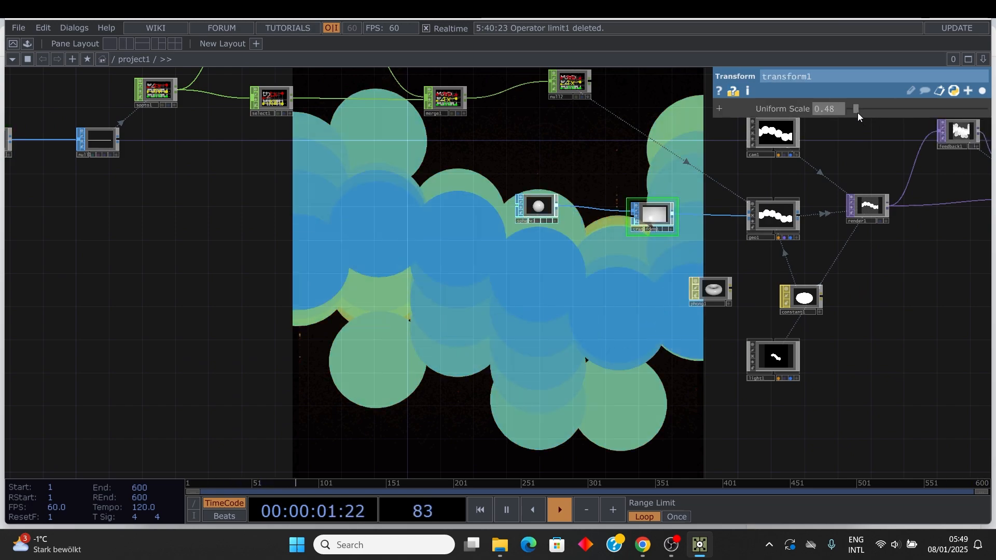